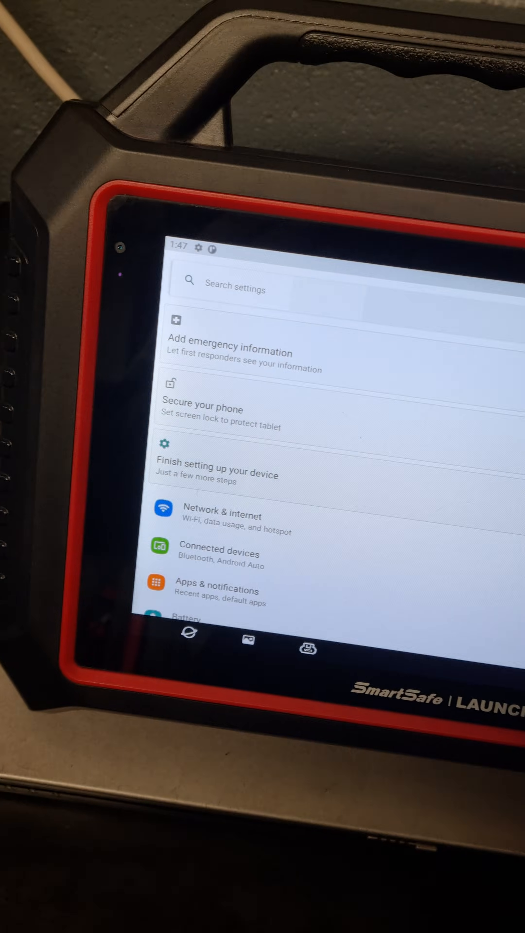
# Search Android Settings for the app by entering 'a' in the settings search bar.
pyautogui.click(238, 289)
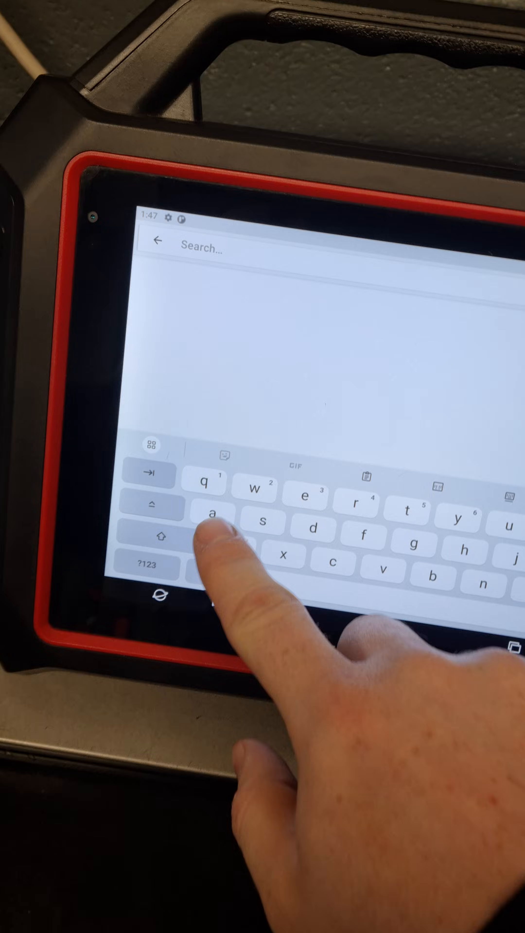
pyautogui.write('a')
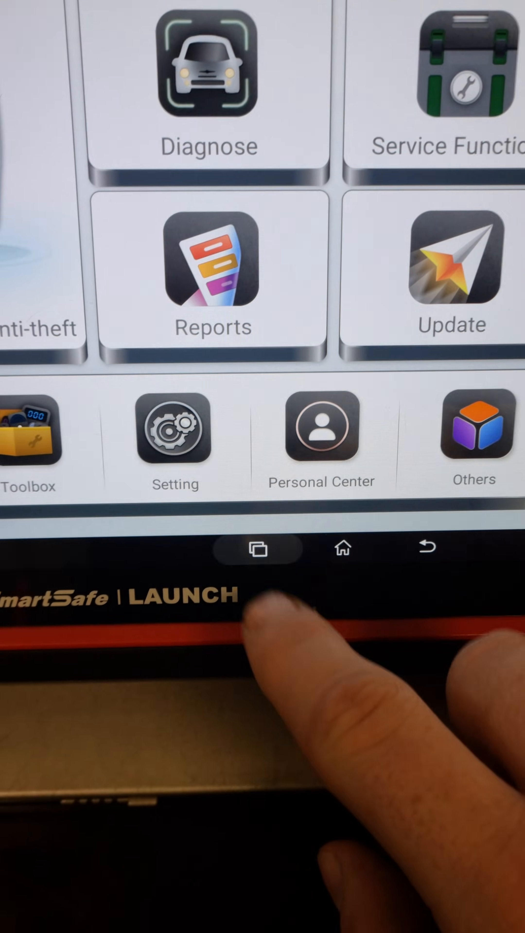
# Bring up recent apps so SmartSafe can be swiped closed and relaunched.
pyautogui.click(257, 548)
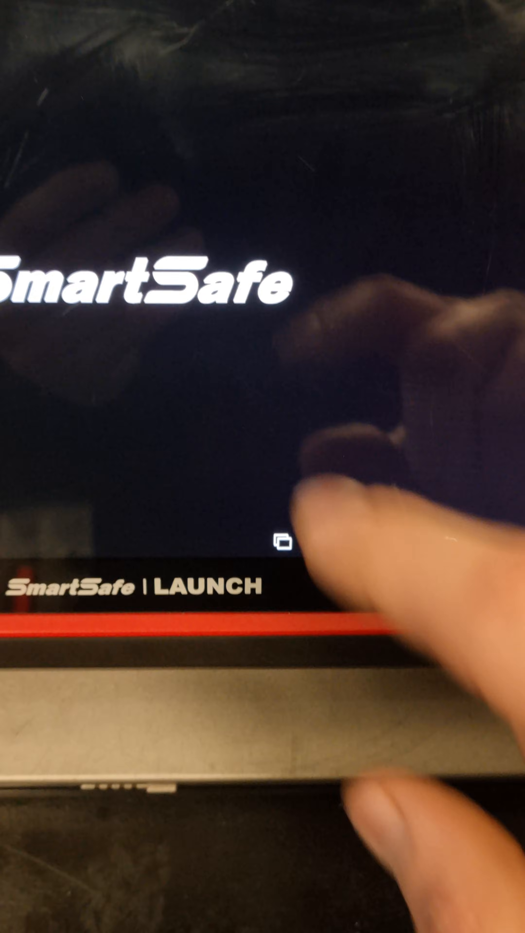